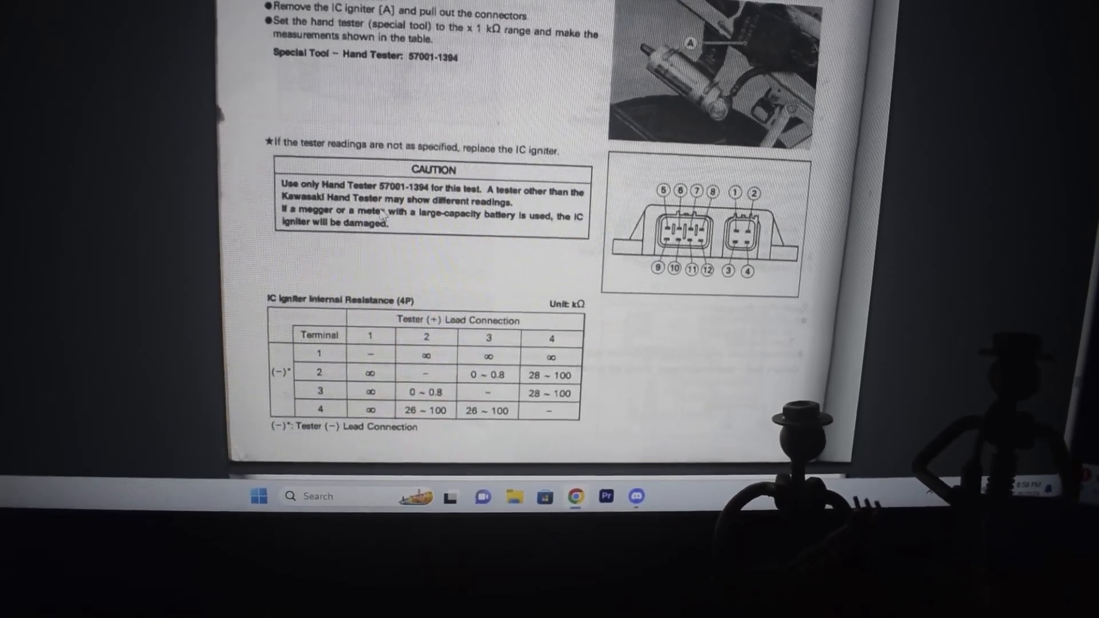
scroll(down, 3)
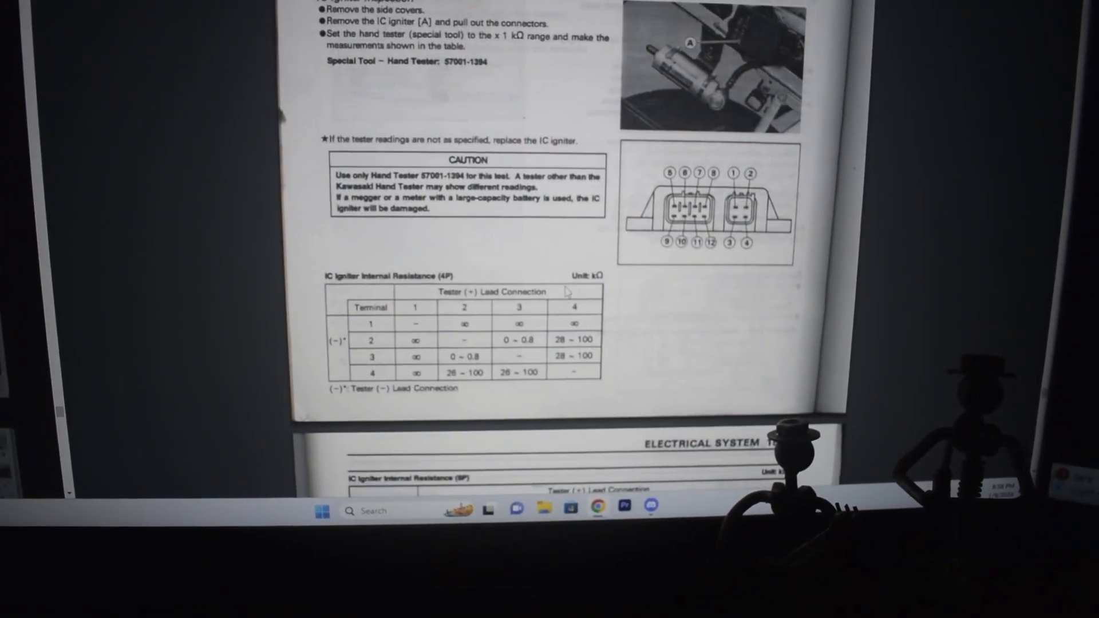
scroll(down, 3)
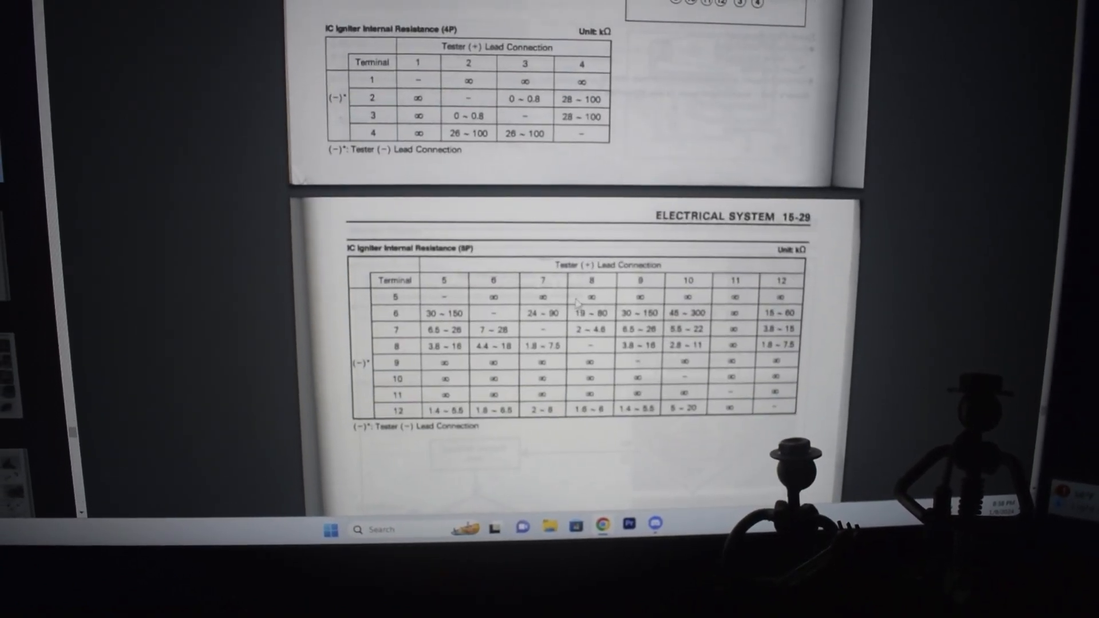